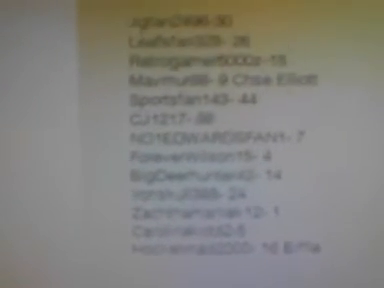
scroll(up, 3)
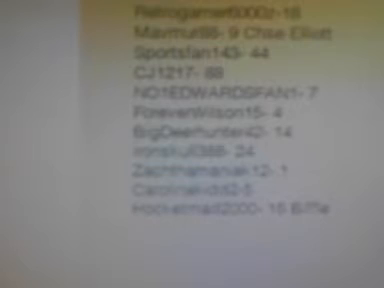
scroll(up, 3)
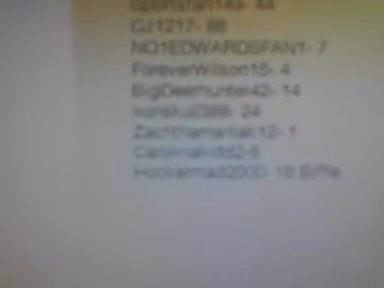
scroll(up, 3)
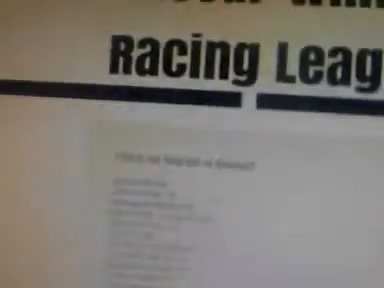
scroll(down, 3)
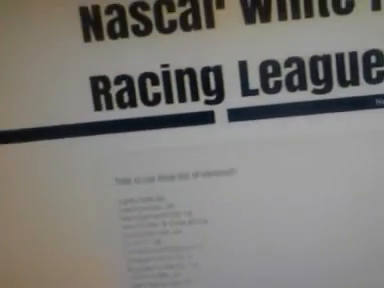
scroll(down, 3)
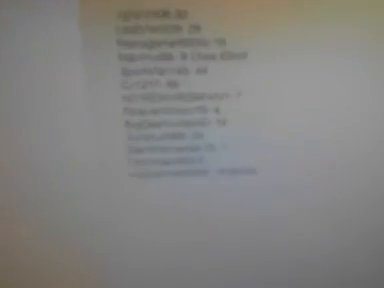